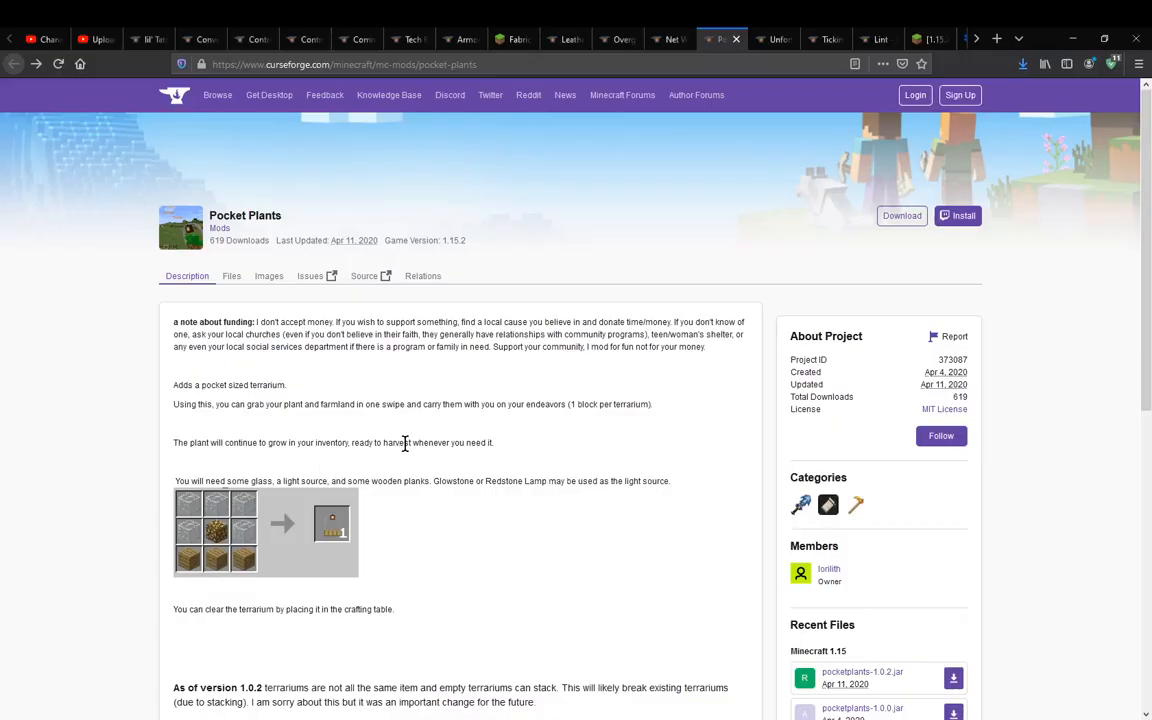
# Open the pocketplants.json config file in Notepad from the Pocket Plants mod page
pyautogui.doubleClick(244, 216)
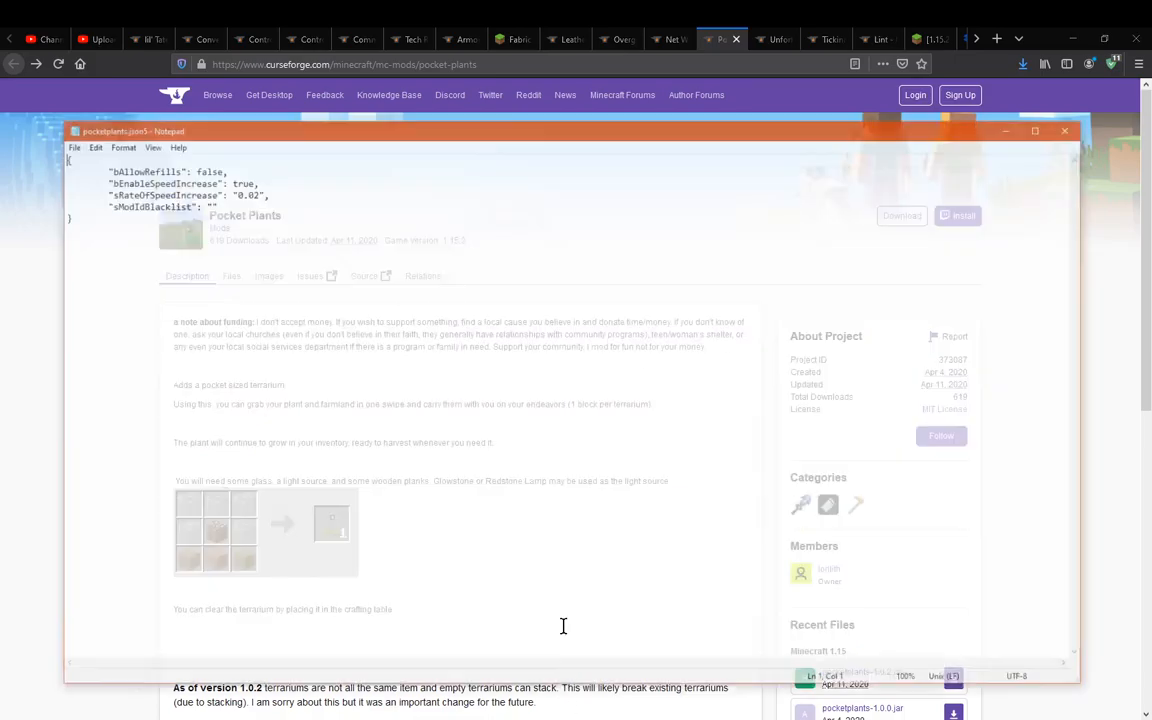
pyautogui.click(1036, 132)
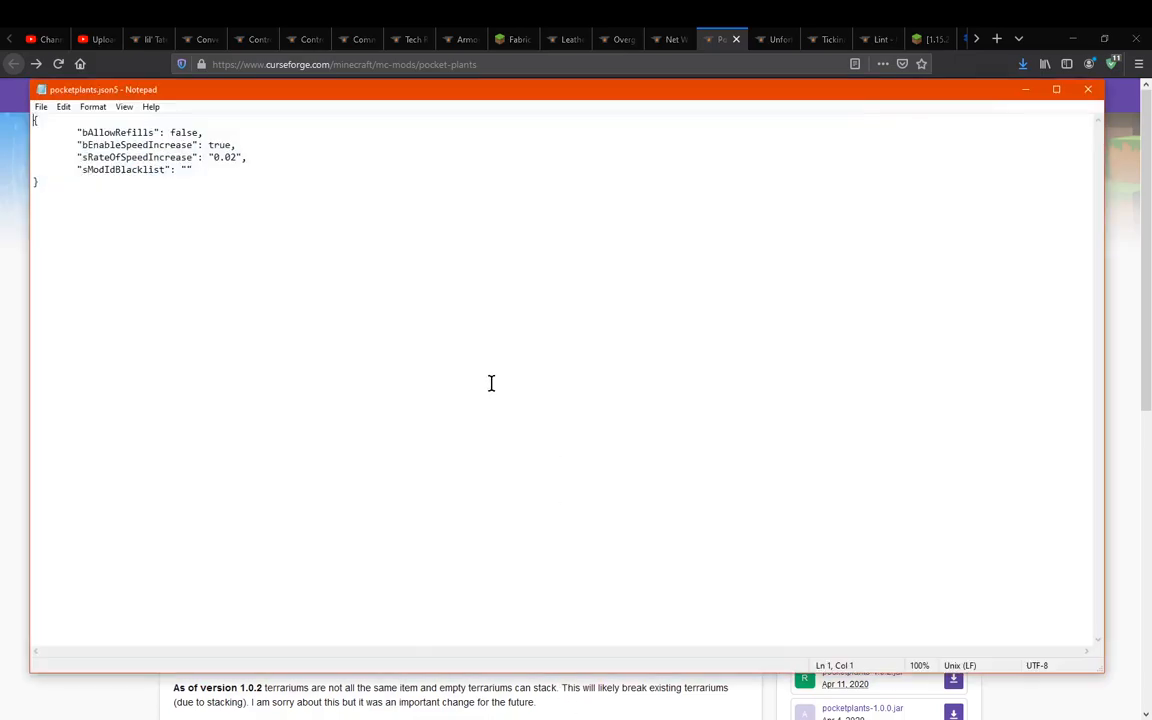
pyautogui.moveTo(196, 200)
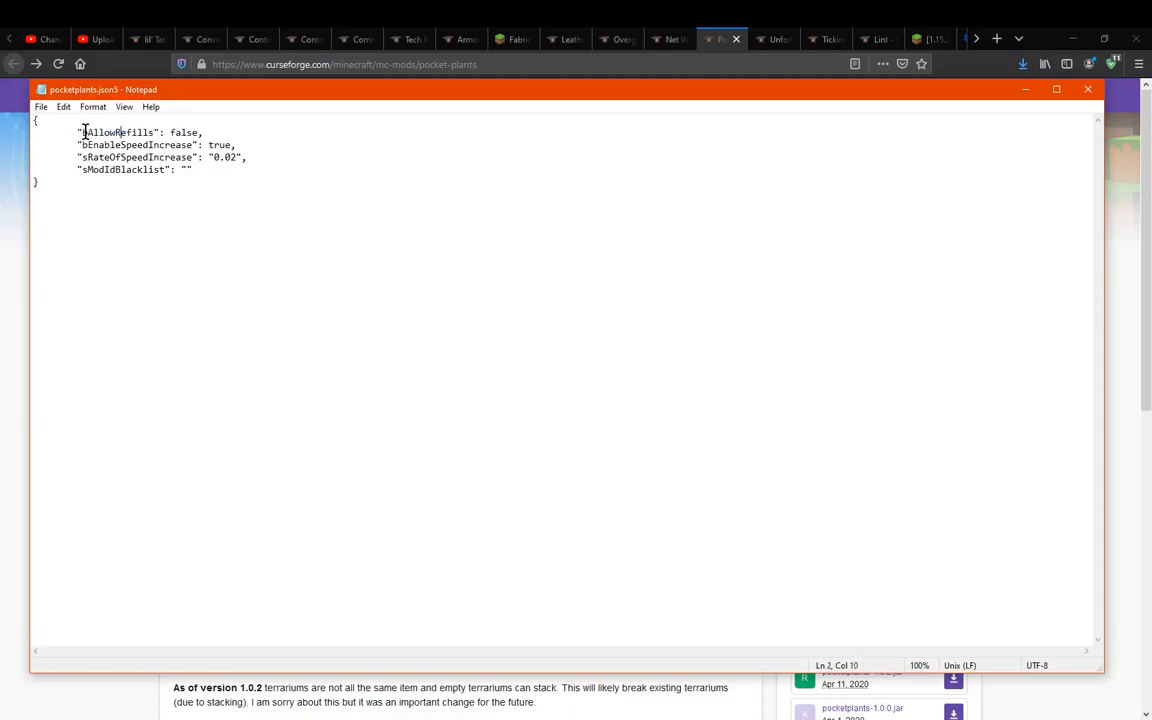
pyautogui.doubleClick(114, 132)
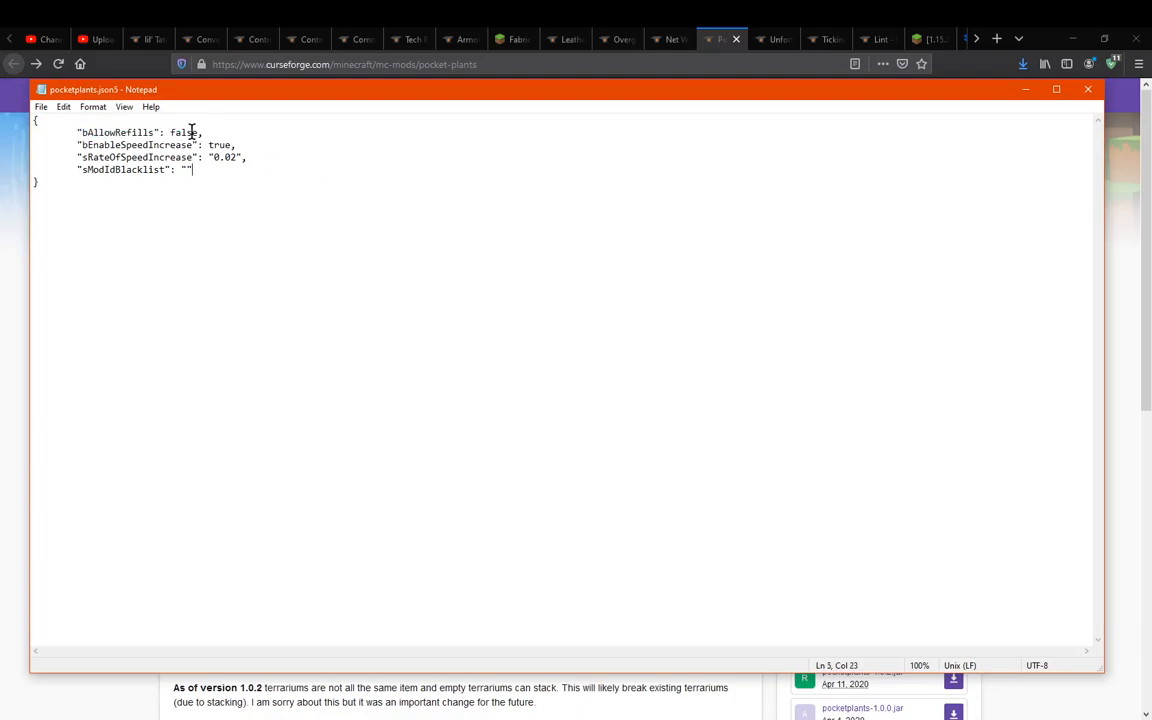
pyautogui.doubleClick(150, 144)
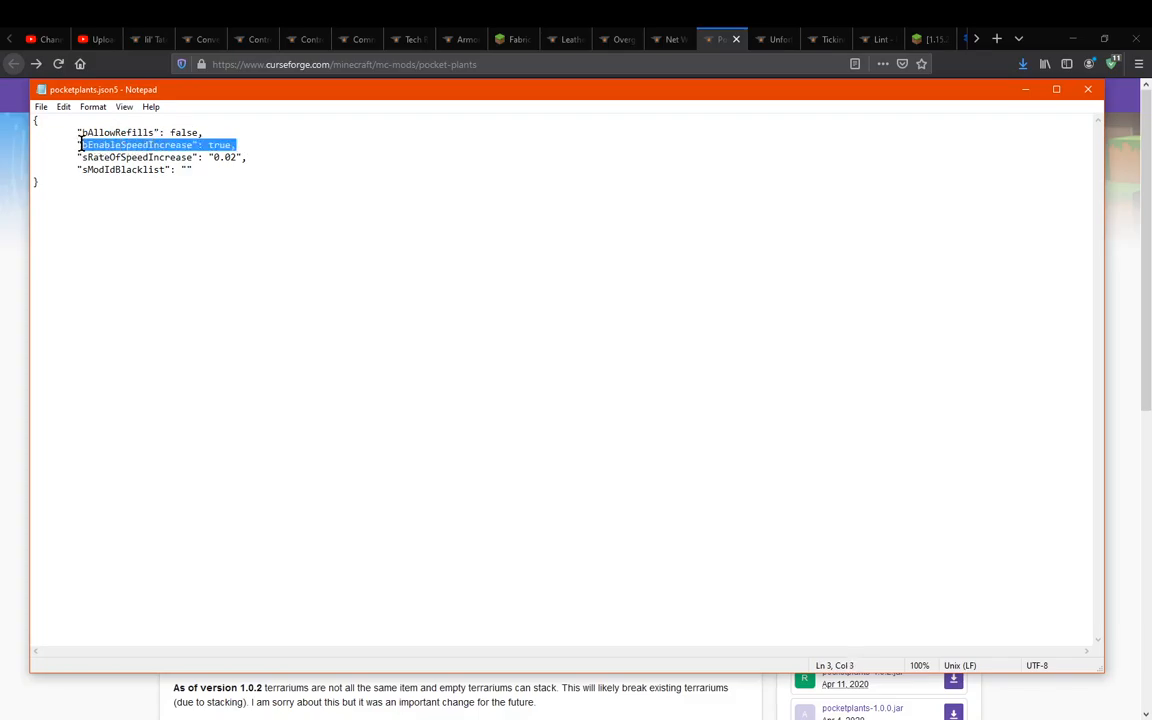
pyautogui.click(268, 144)
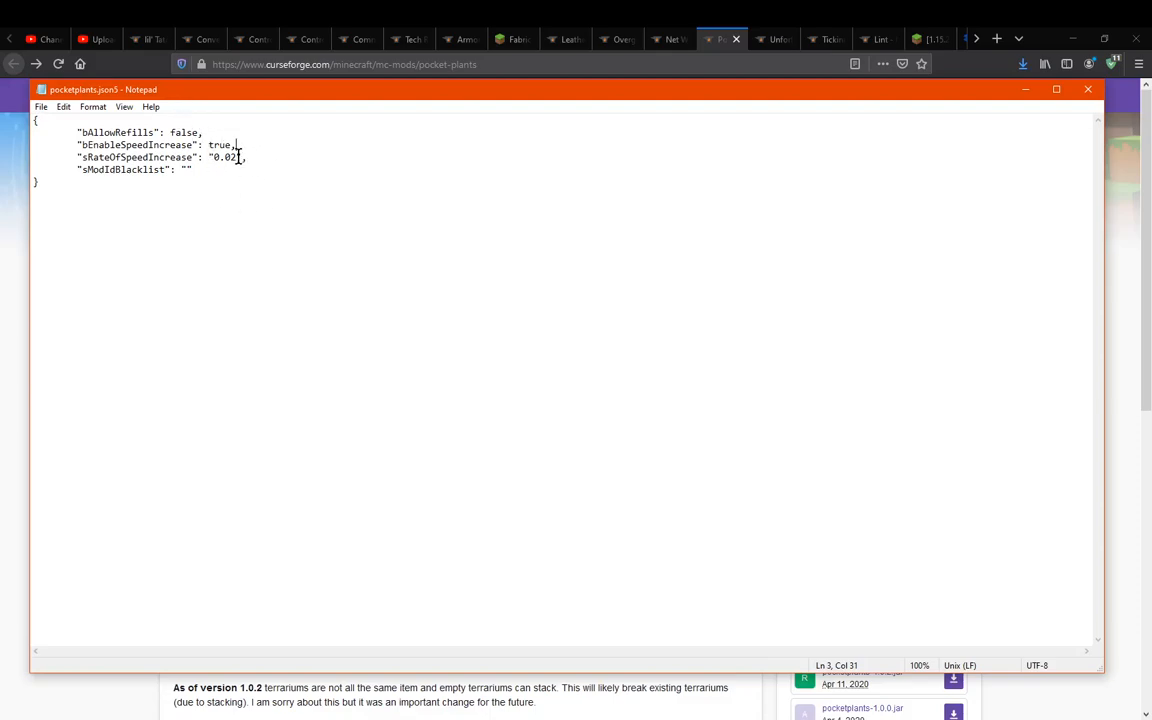
pyautogui.moveTo(470, 380)
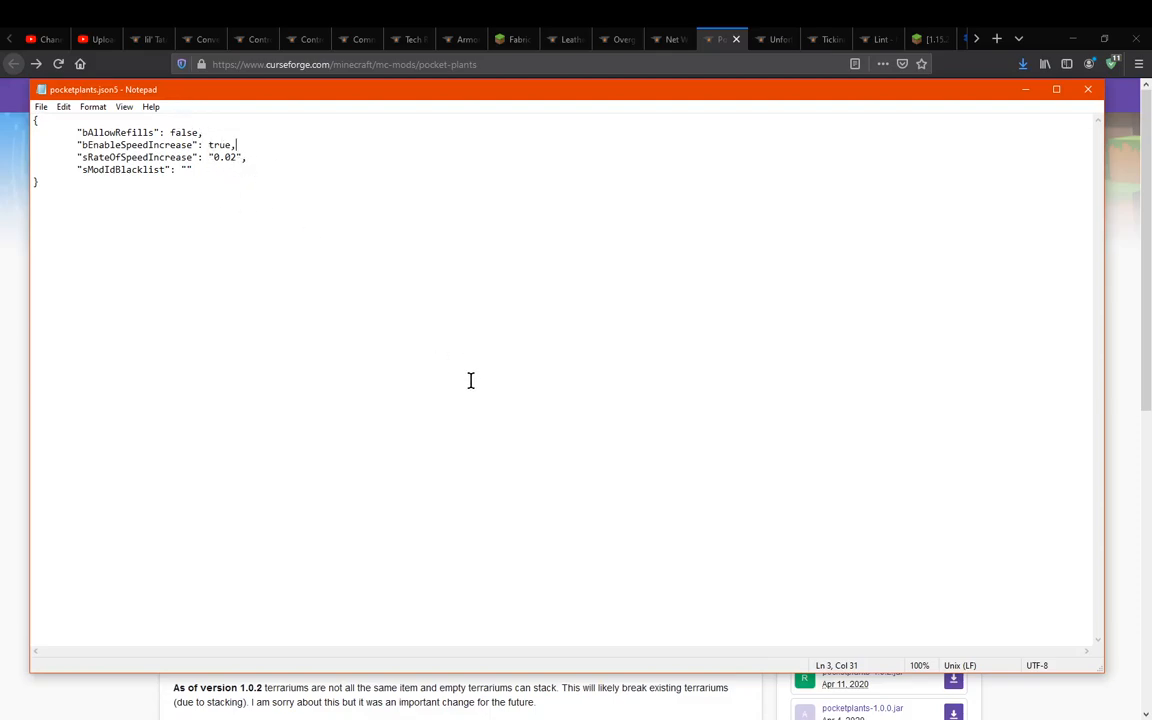
pyautogui.moveTo(432, 328)
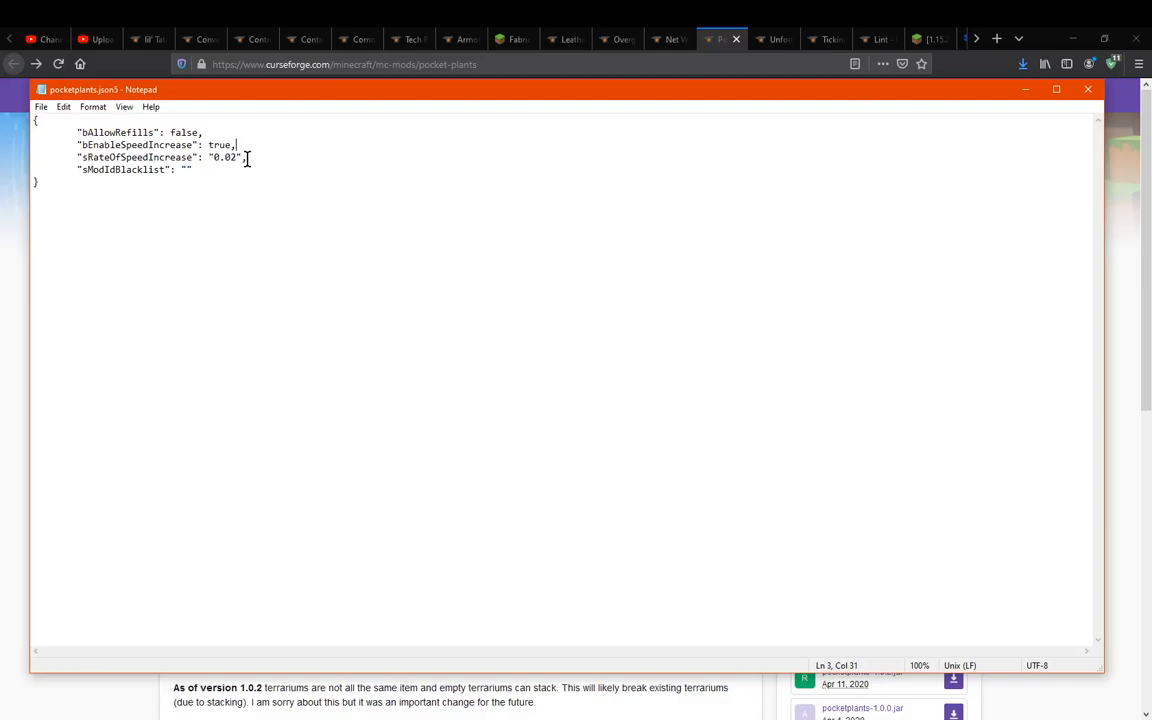
pyautogui.tripleClick(136, 156)
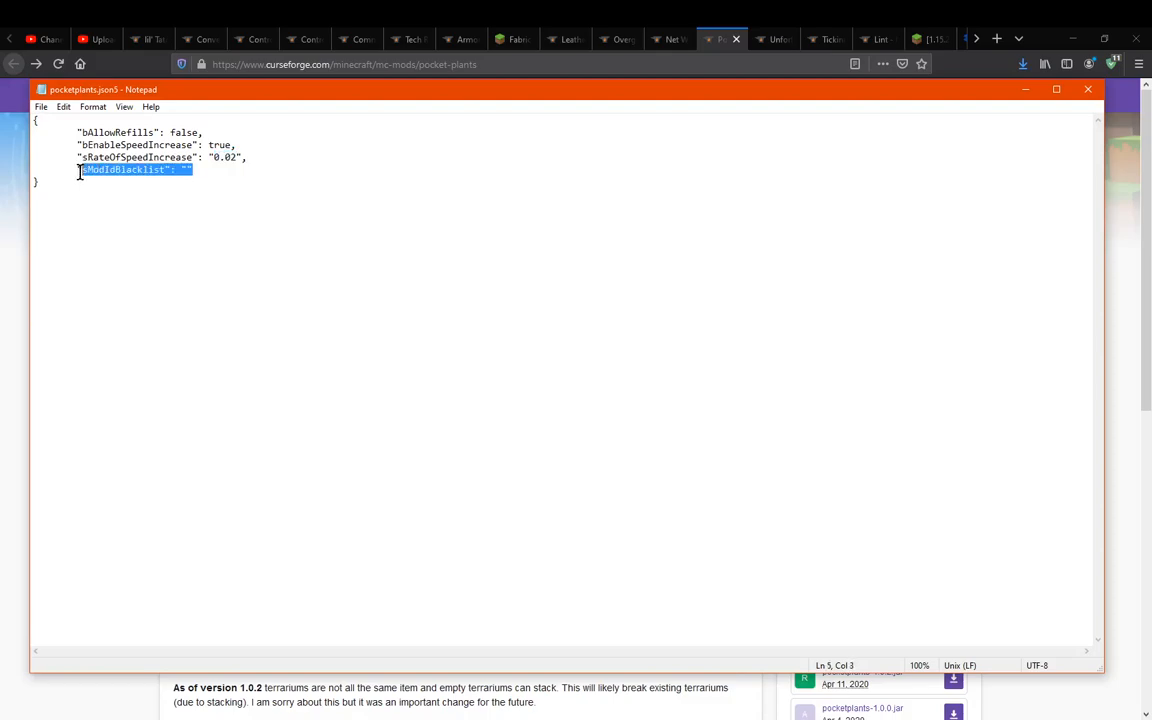
pyautogui.click(190, 168)
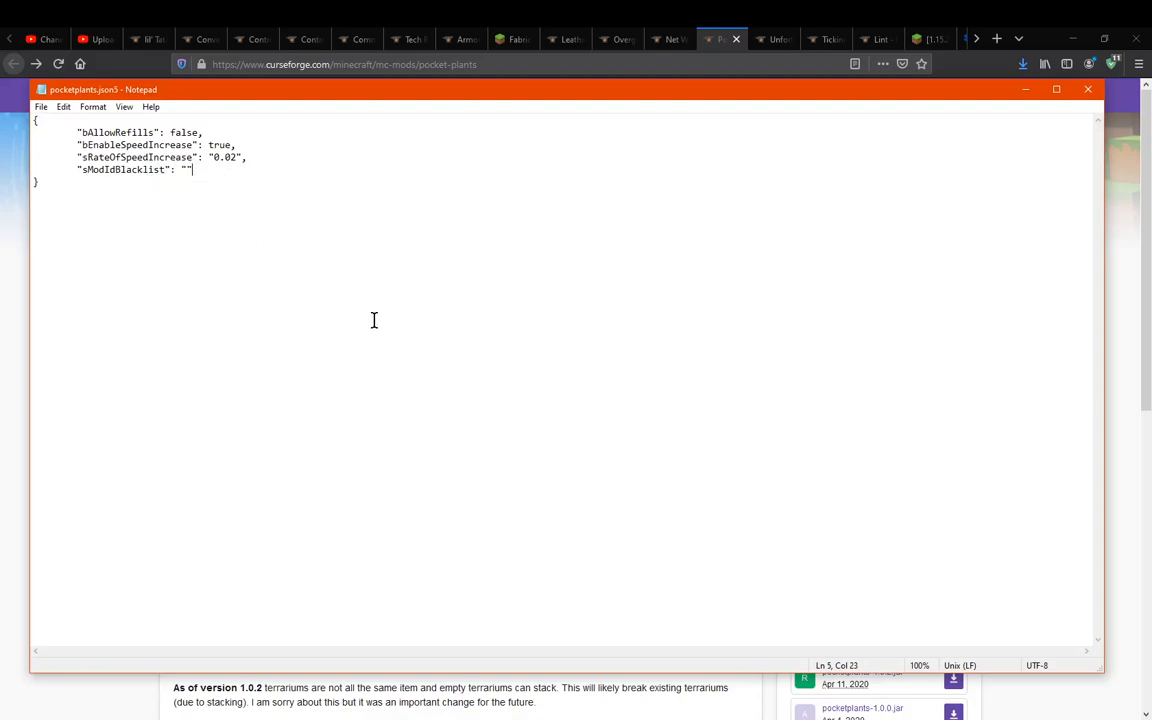
pyautogui.moveTo(352, 300)
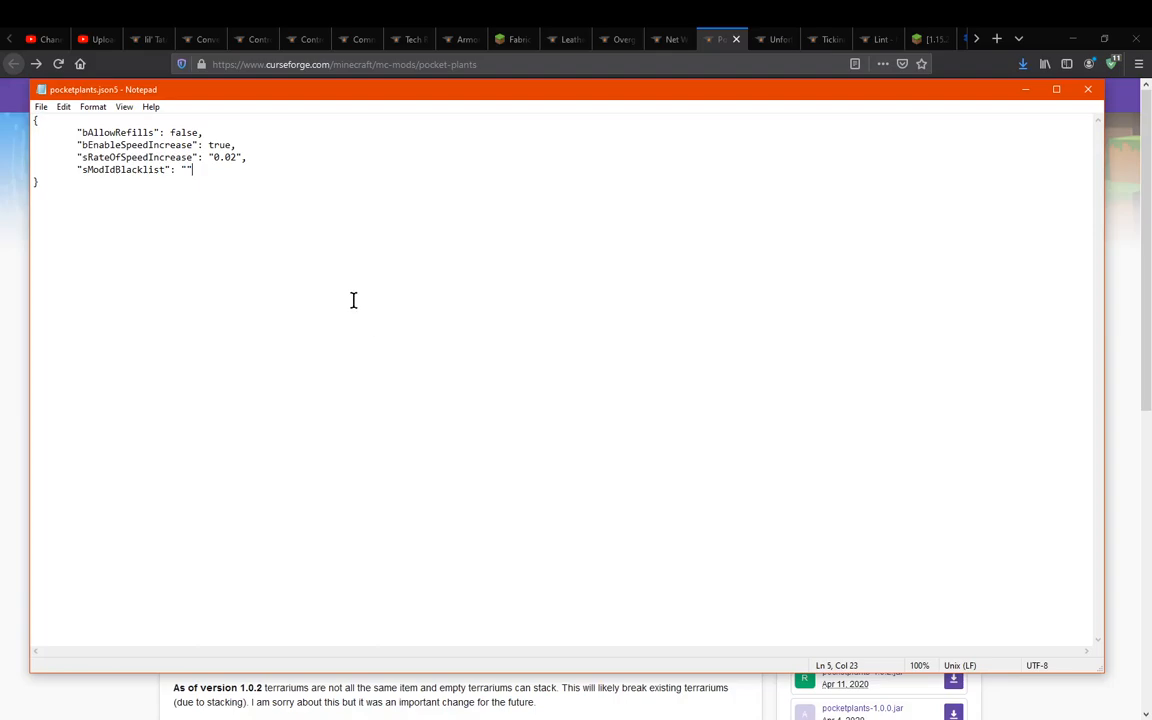
pyautogui.moveTo(276, 258)
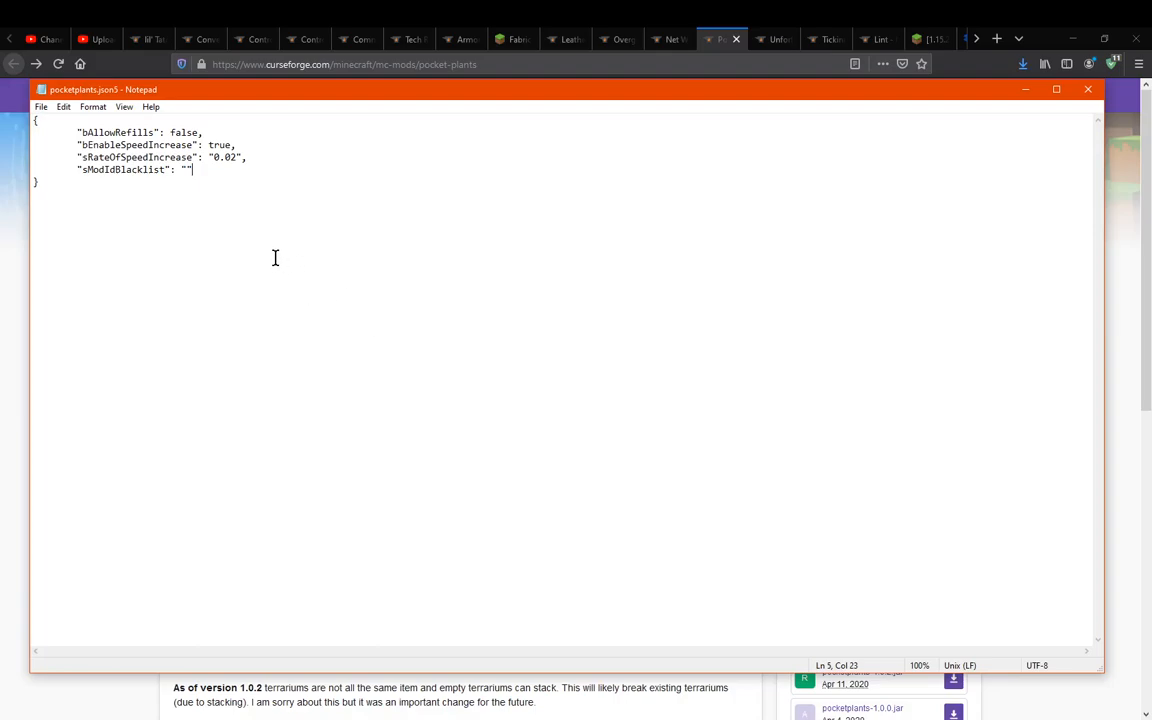